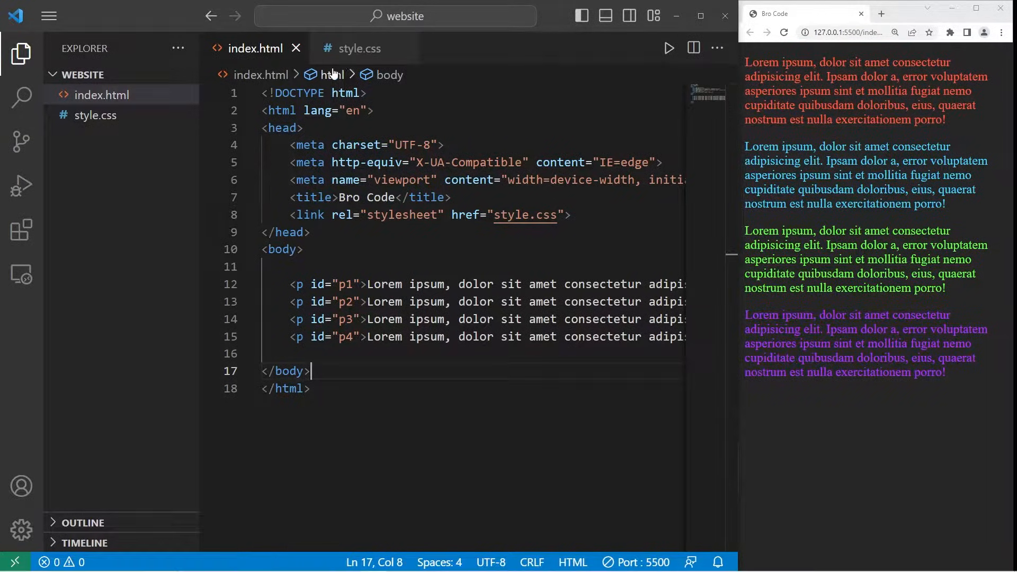
Add id="p1" to "p4" on the paragraphs in index.html and switch to the empty style.css
click(360, 47)
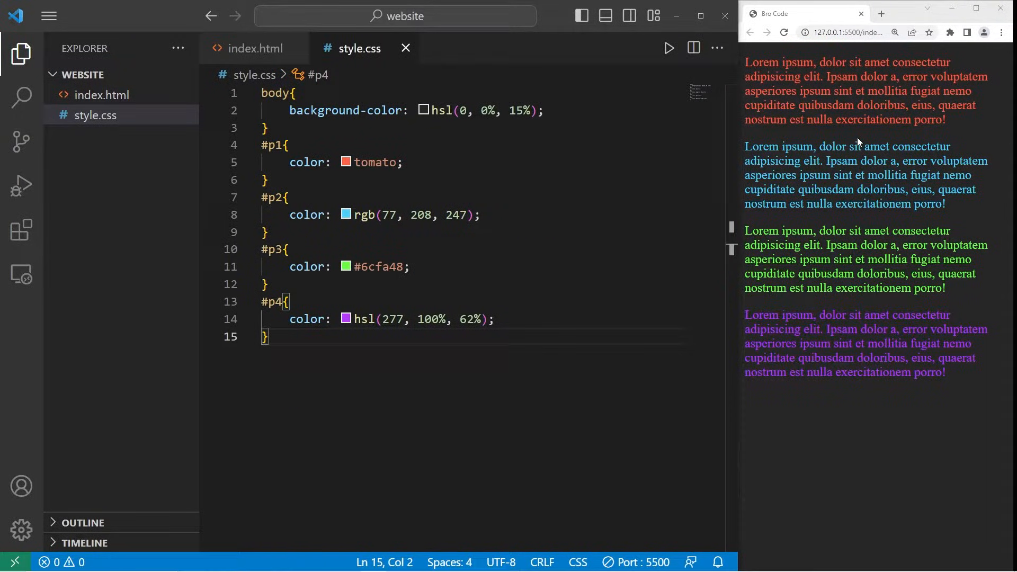
mouse_move(253, 48)
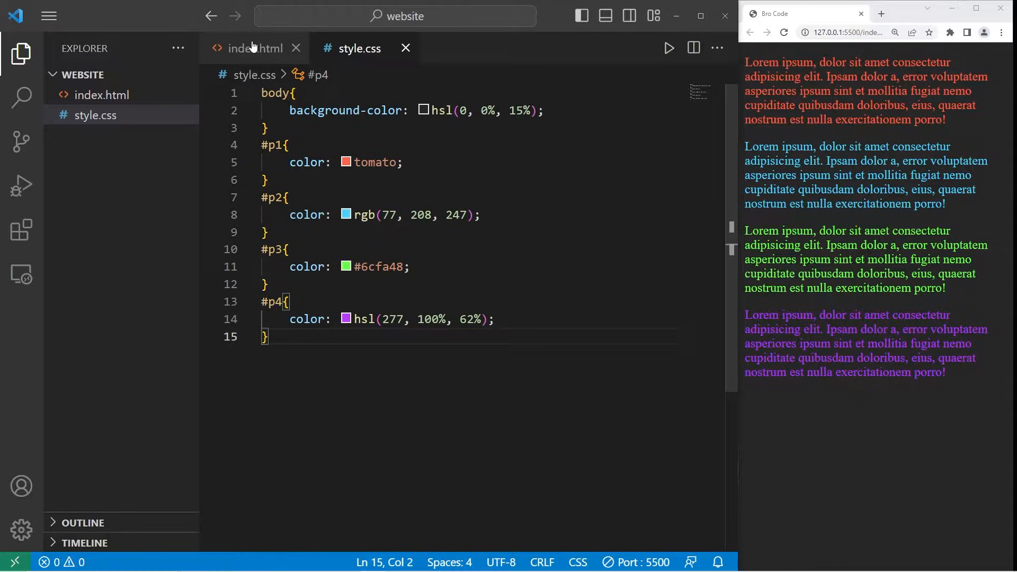
click(255, 48)
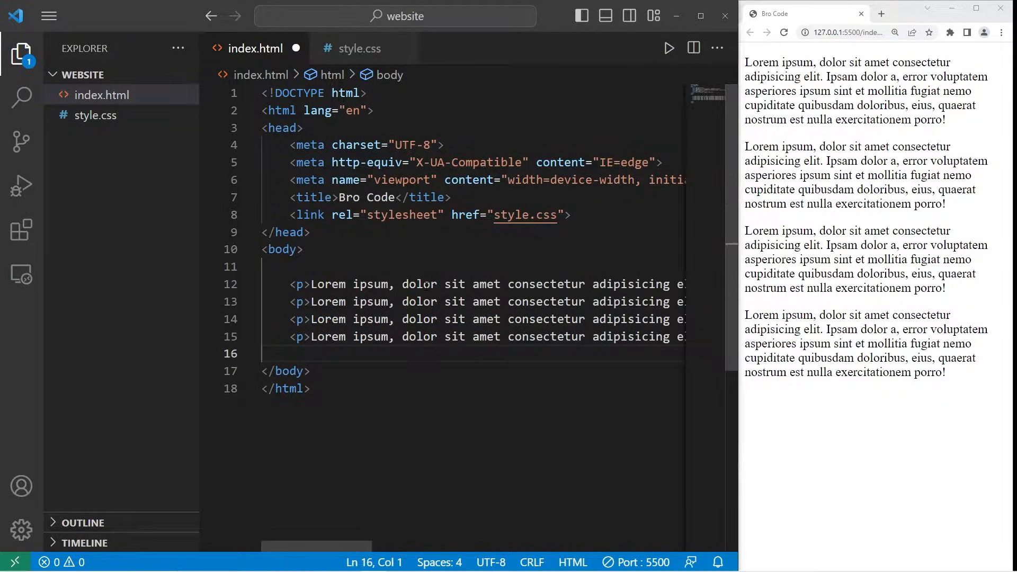
text(id="p2")
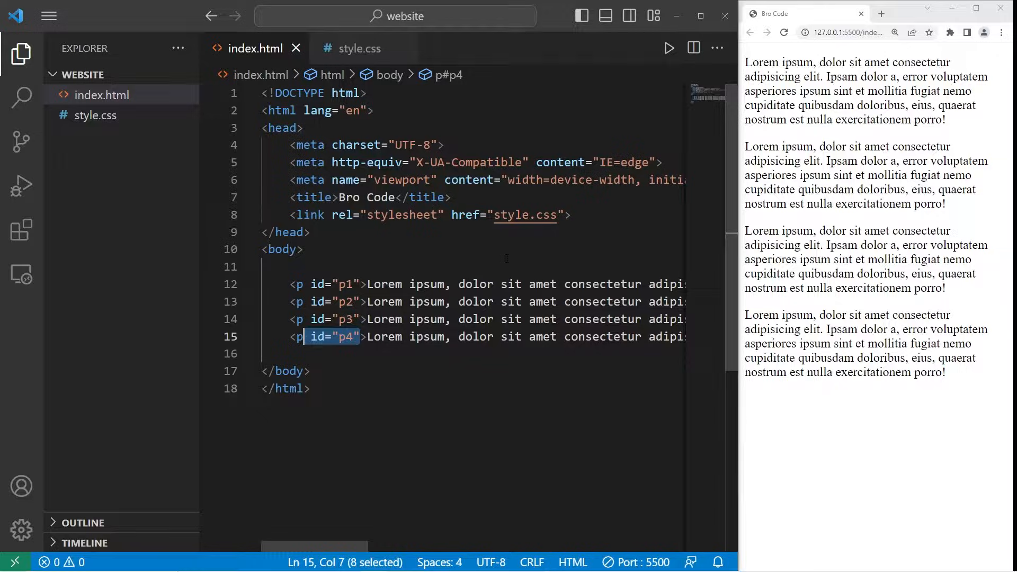
click(360, 47)
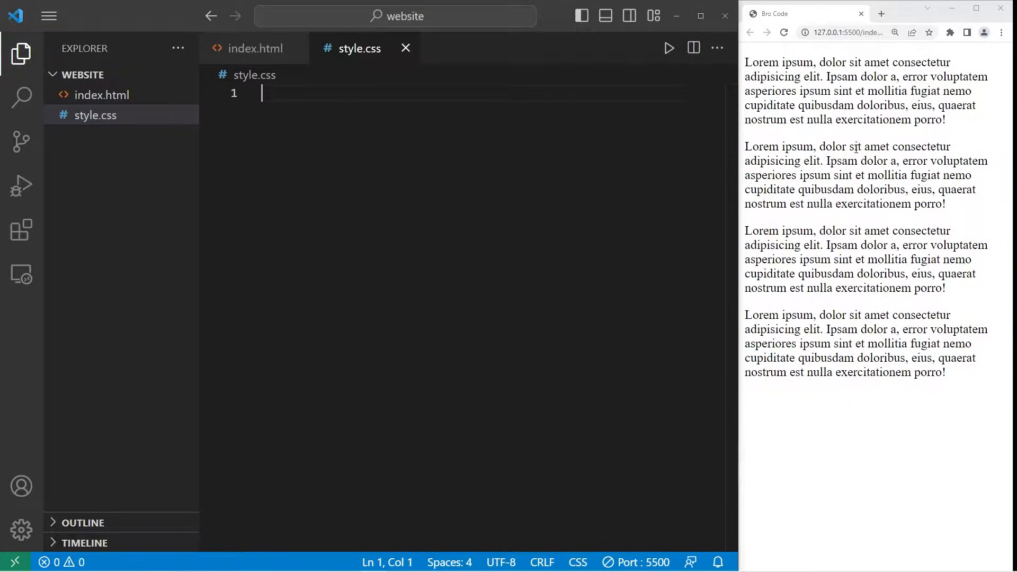
Write a body rule with background-color: slategrey and save it
text(body{)
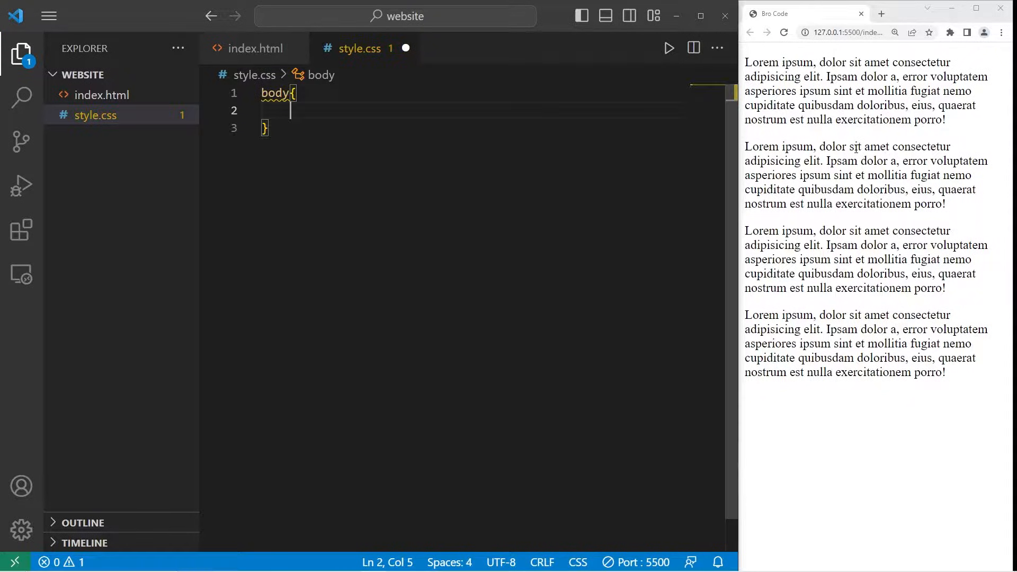
text(background-co)
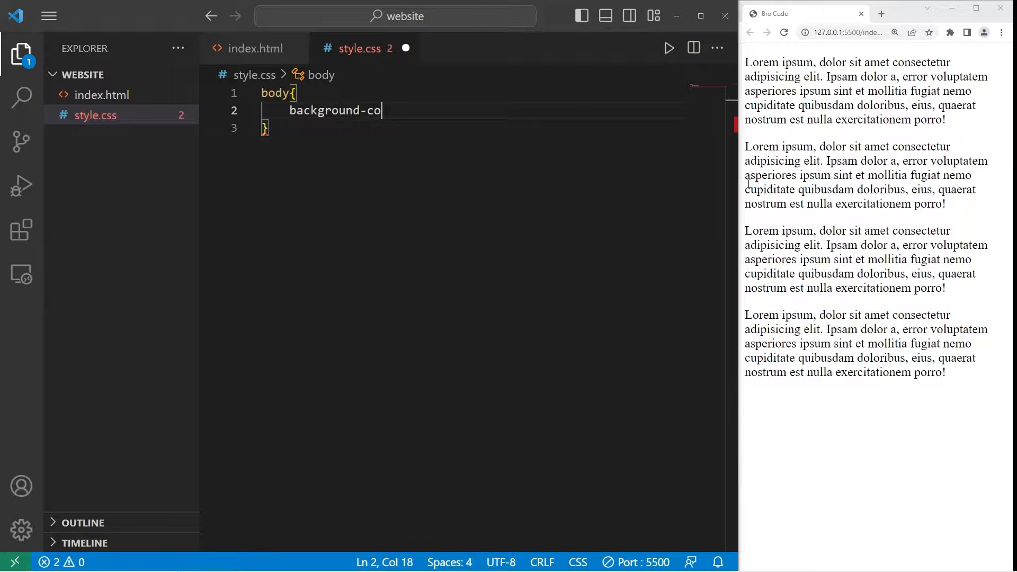
text(lor:)
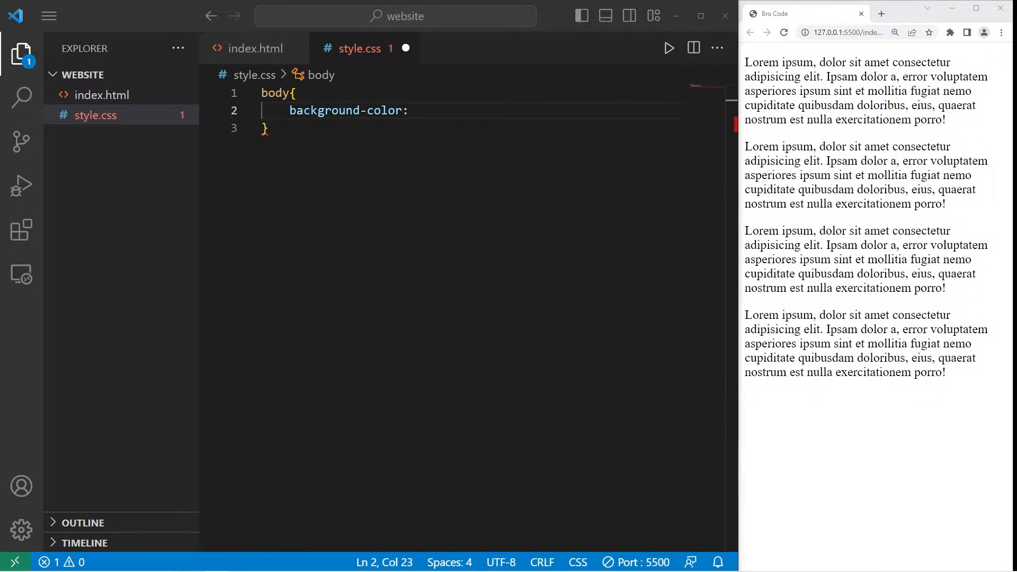
text(slategrey;)
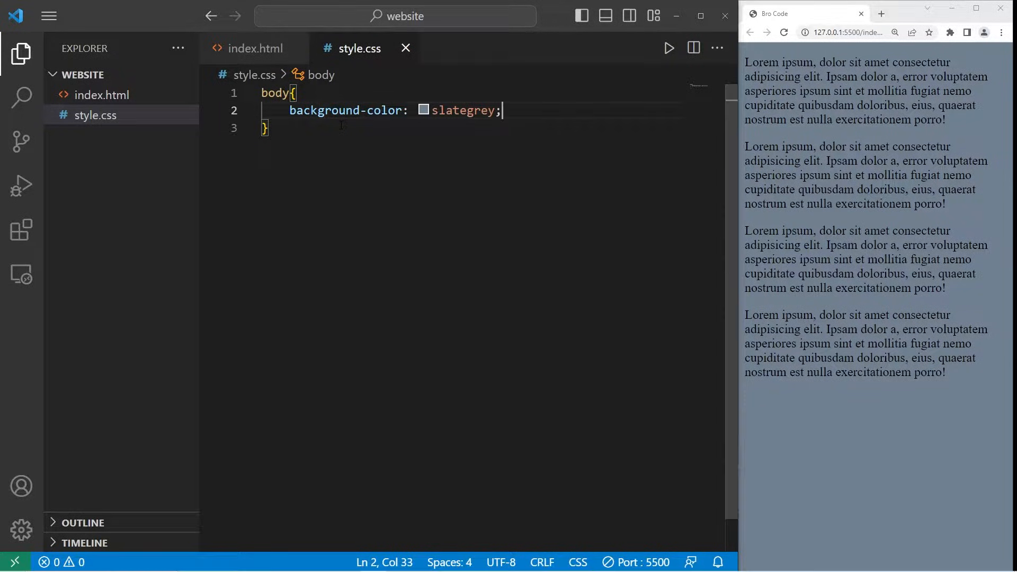
Start a #p1 rule with an empty color property, checking MDN for the tomato colour
key(Enter)
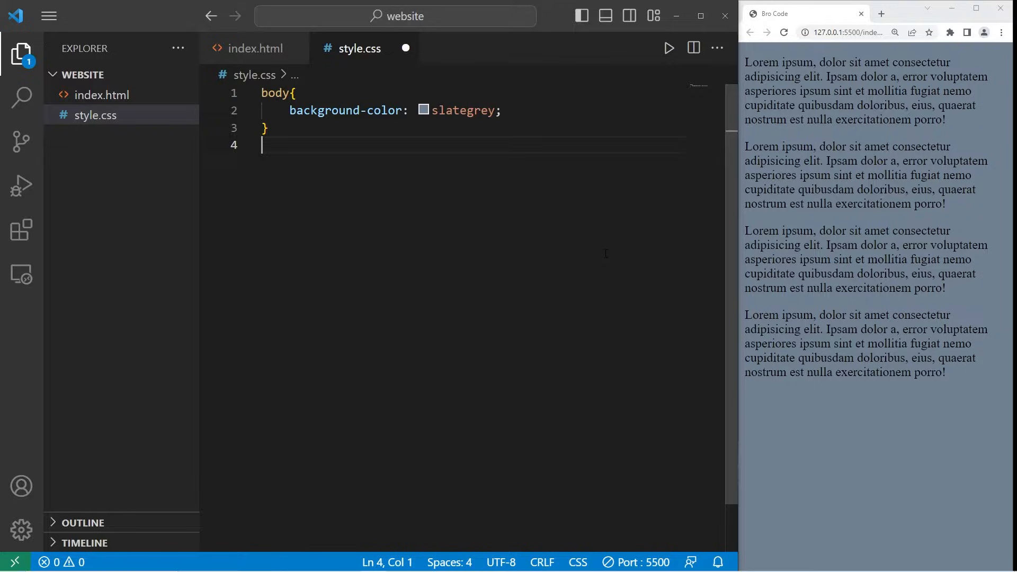
text(#p1{)
text(c)
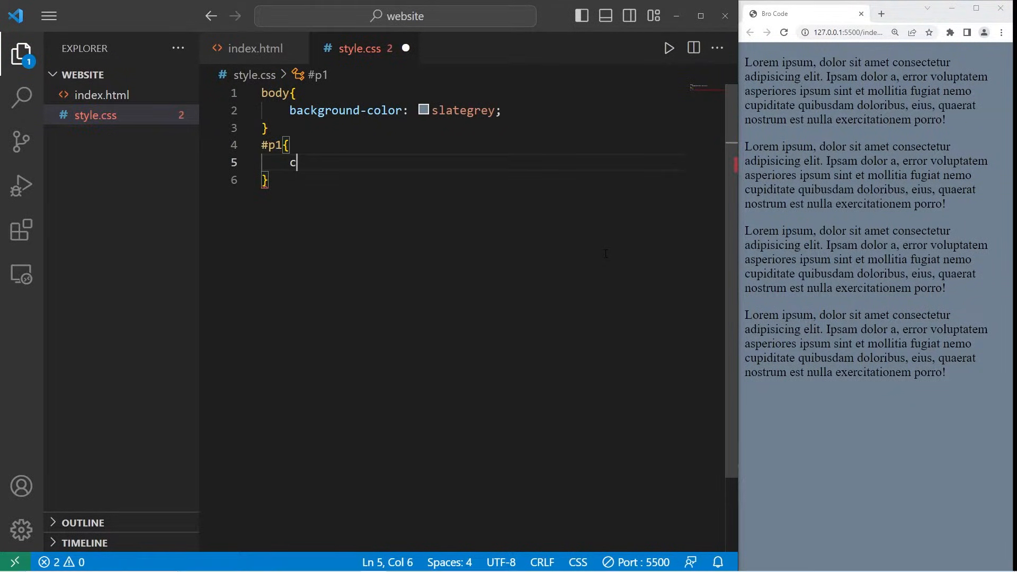
text(olor:)
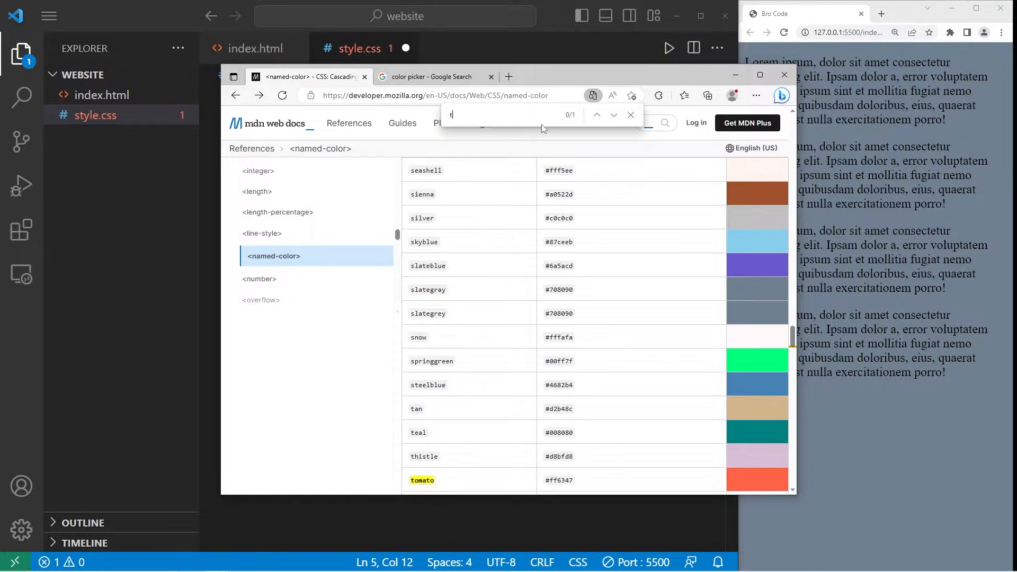
text(omato)
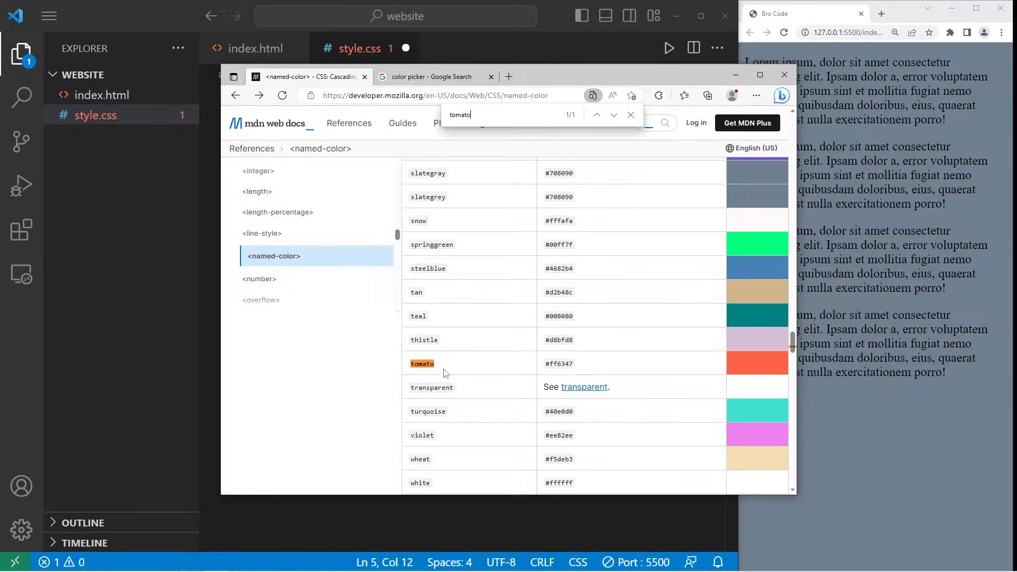
click(784, 74)
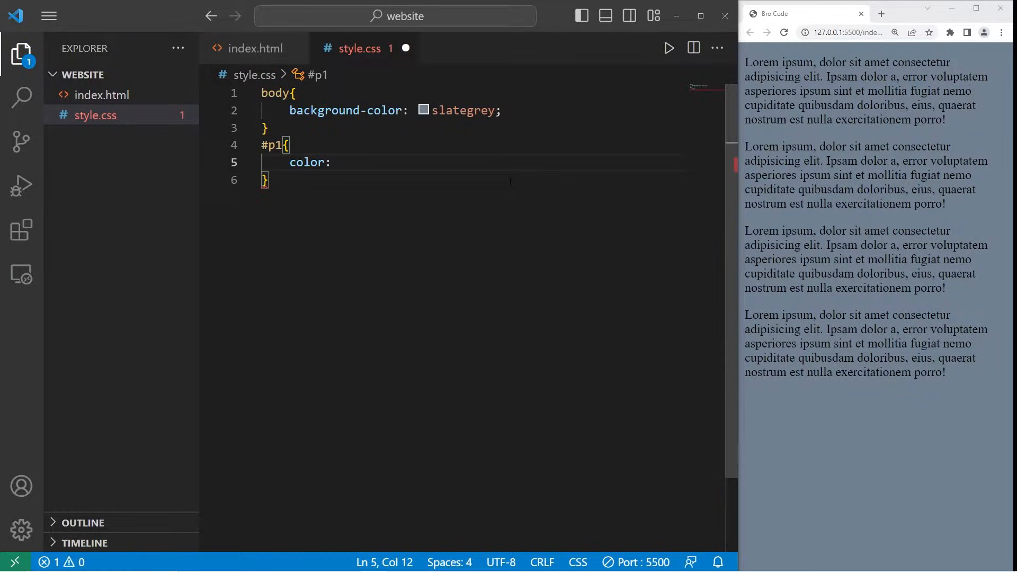
Set #p1 color to tomato, save, and begin the next rule with #
text(tomato;)
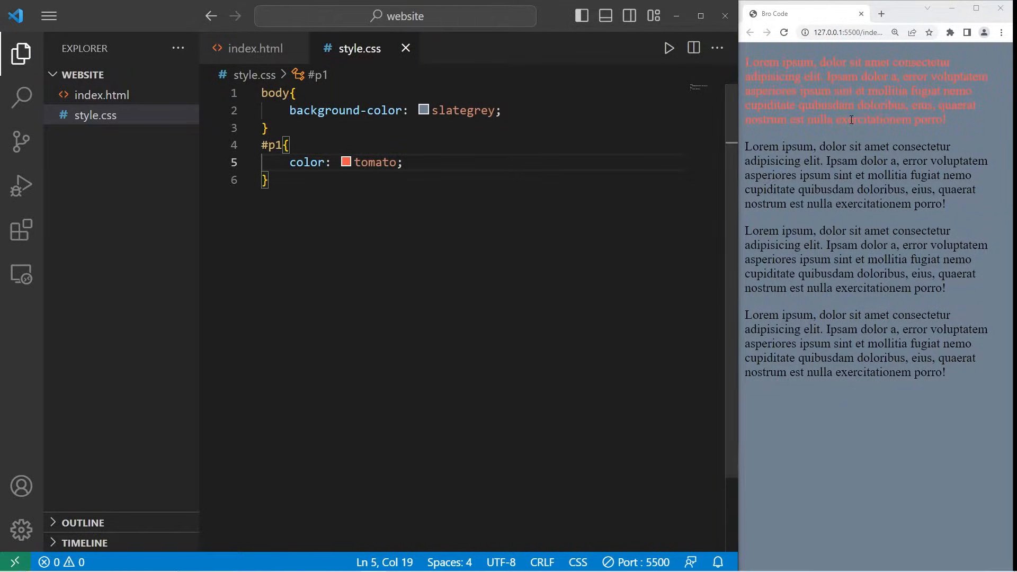
double_click(462, 111)
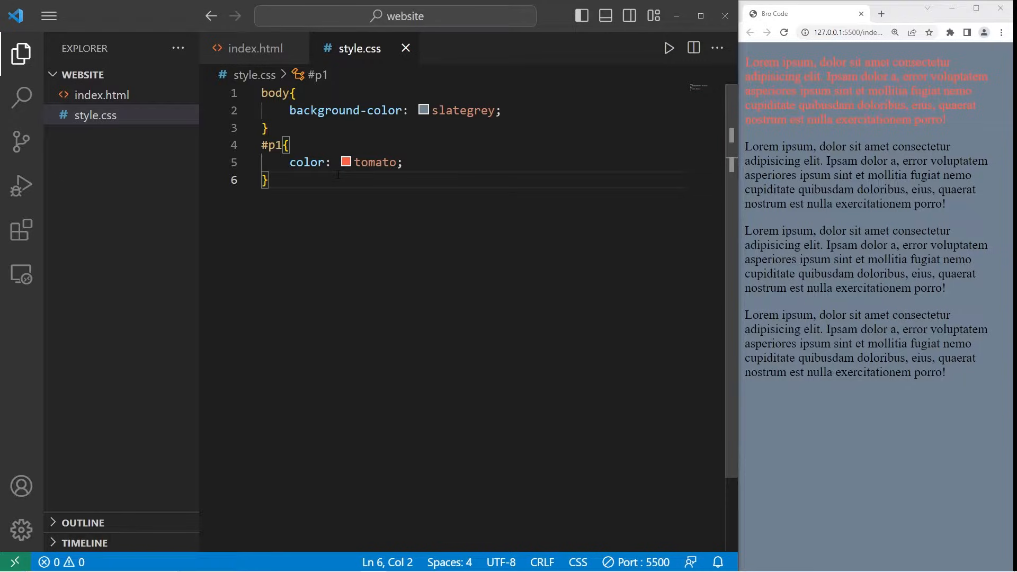
text(#)
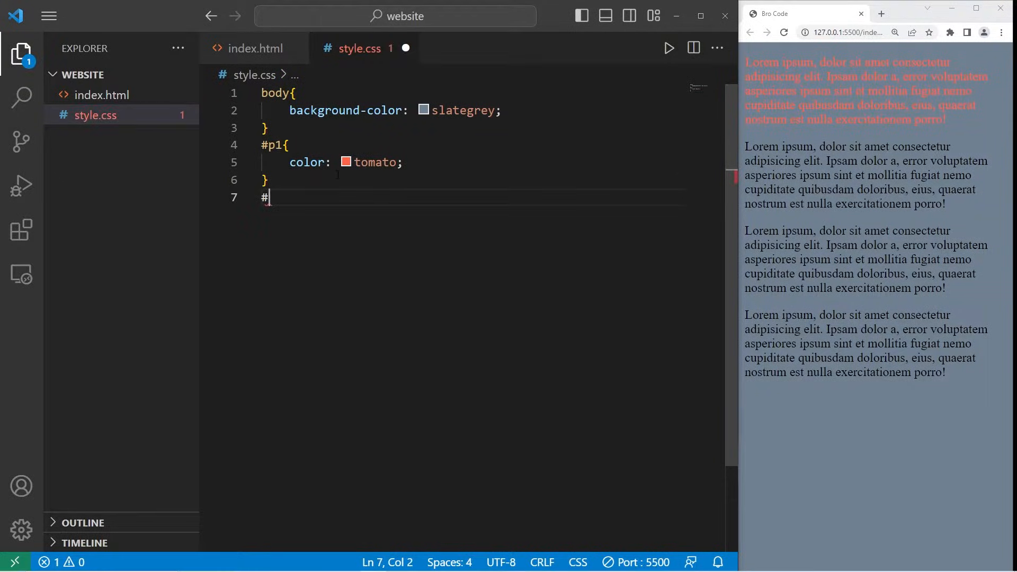
Write a #p2 rule with color: rgb() awaiting values
text(p2{)
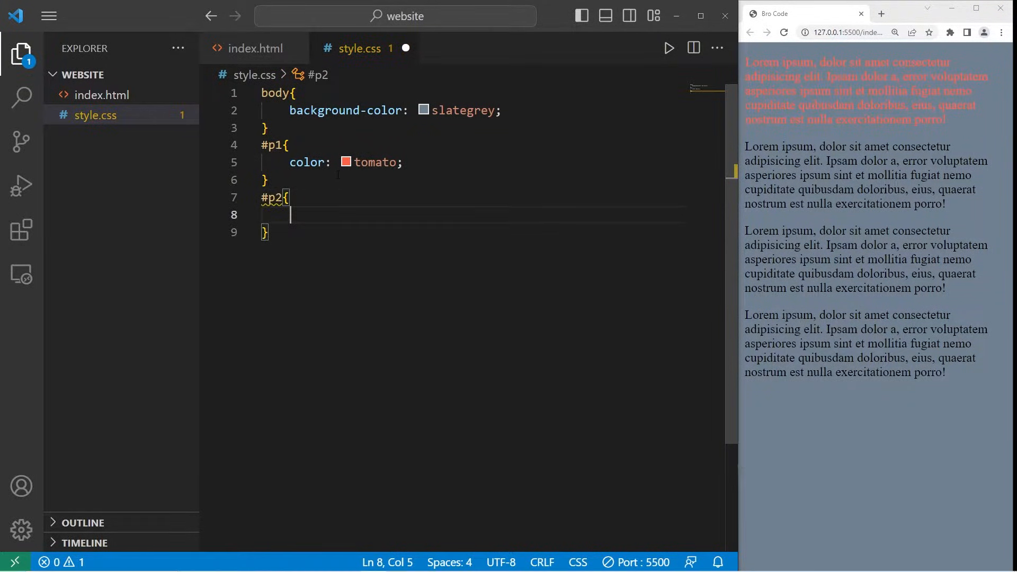
text(color:)
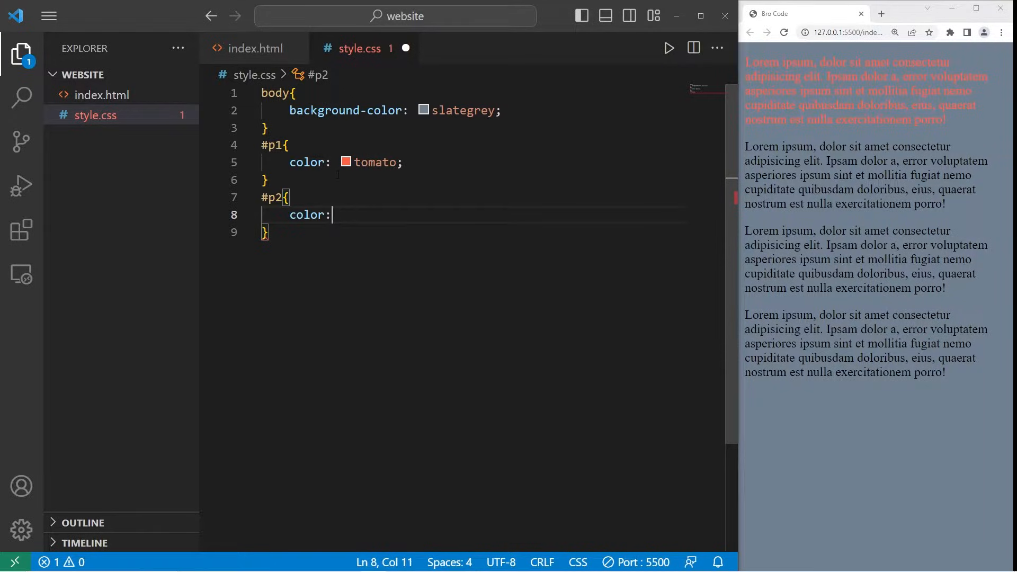
text(rgb)
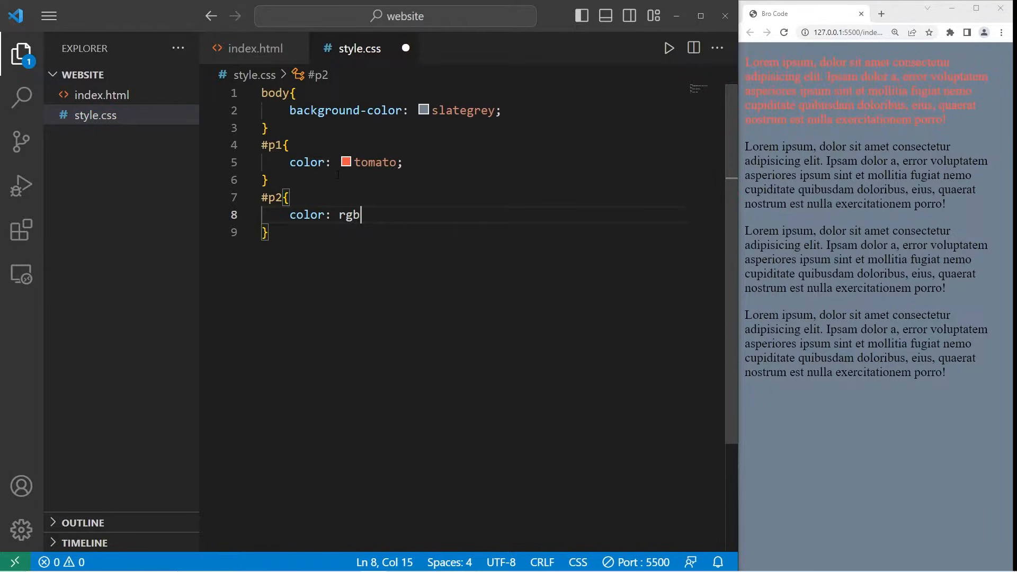
text(())
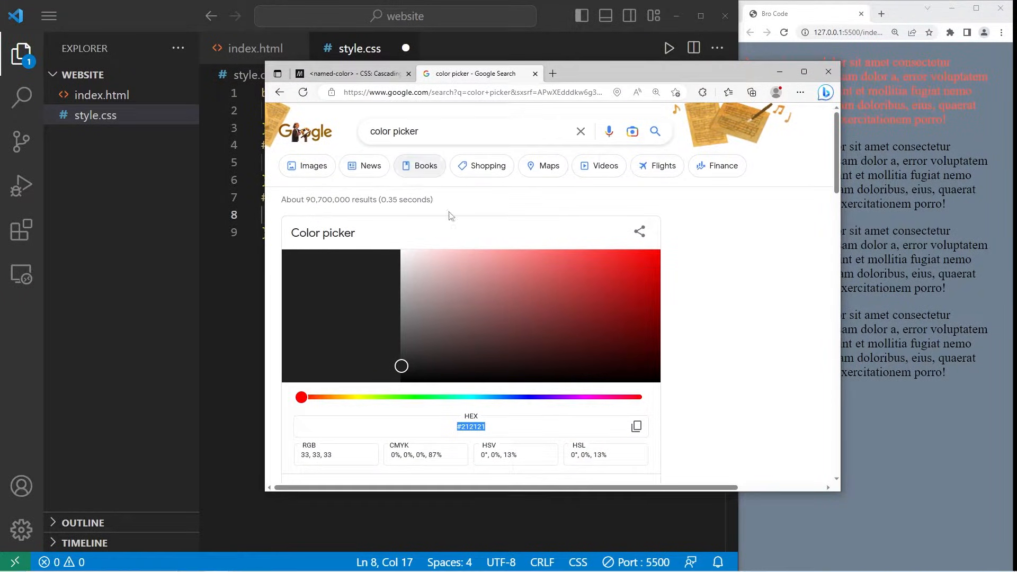
Pick a light blue at hue ~193° and select its RGB values 102, 222, 255 for copying
drag(300, 397, 306, 397)
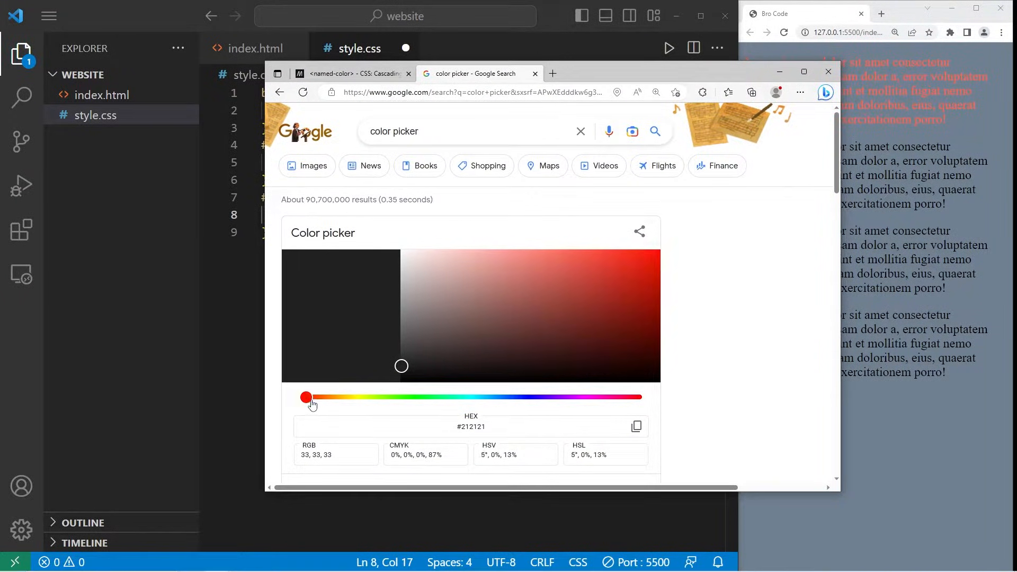
drag(306, 397, 483, 397)
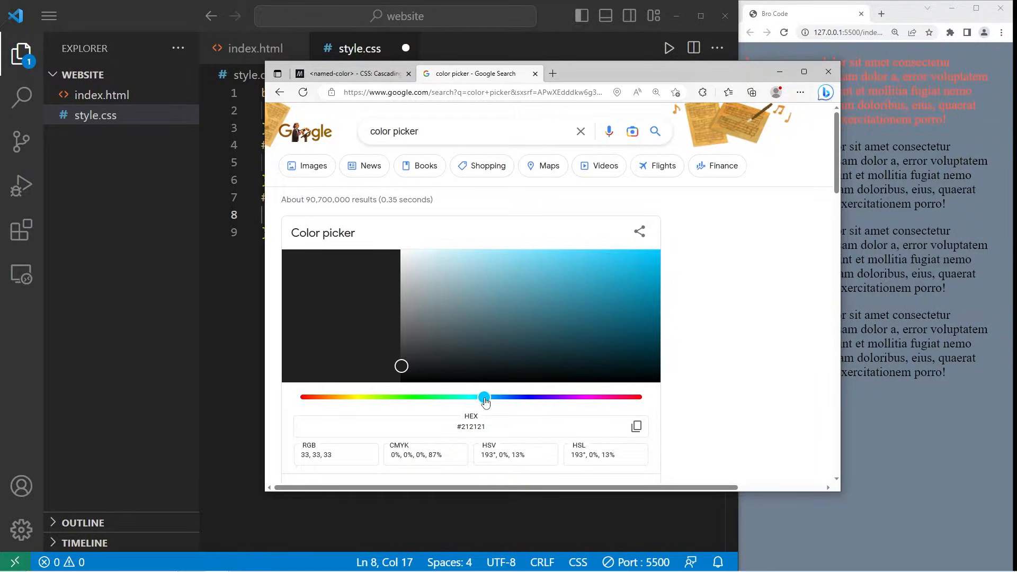
click(556, 250)
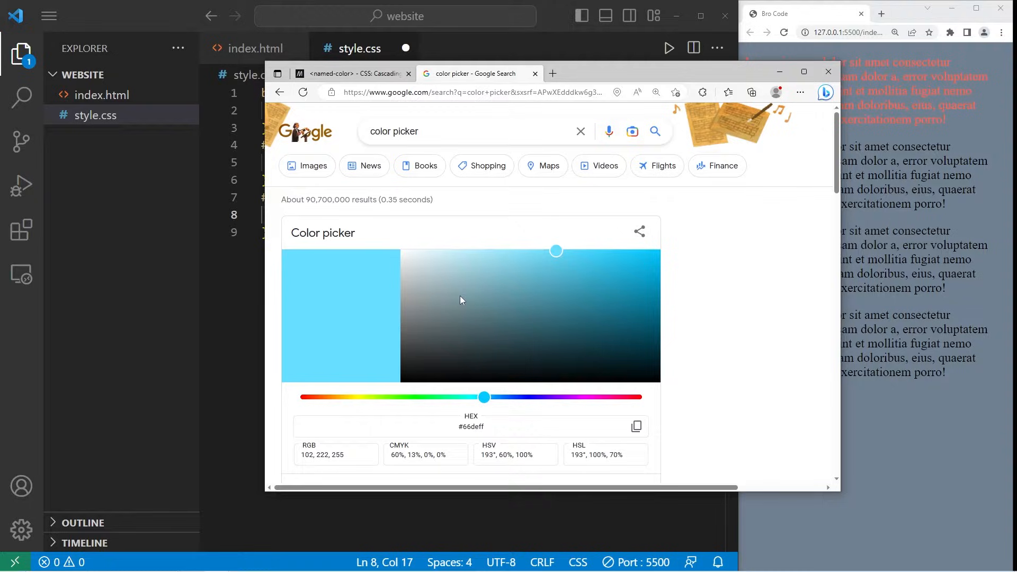
triple_click(335, 454)
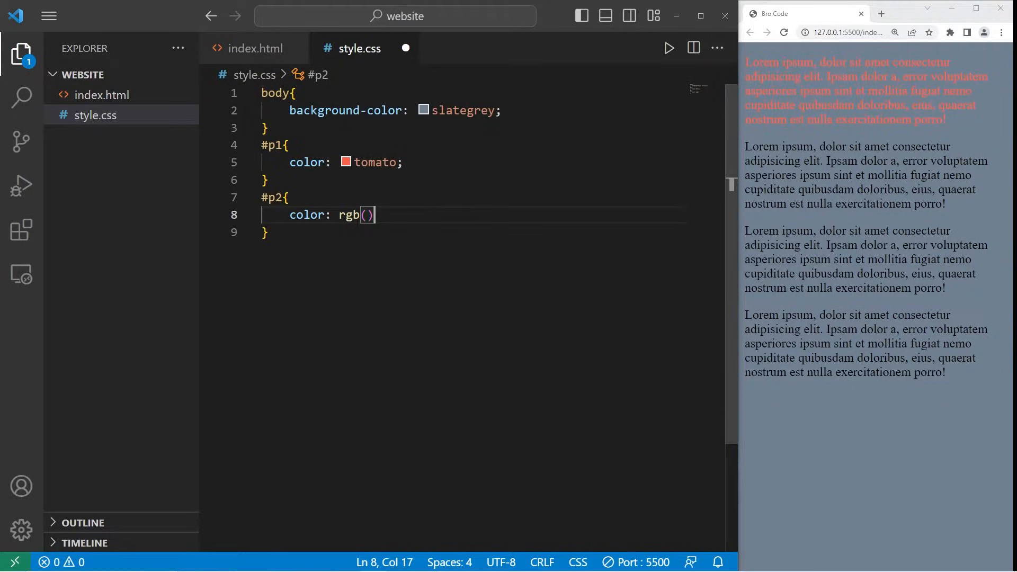
Fill #p2 color with rgb(102, 222, 255), save, and select the slategrey body value to replace
text(102, 222, 255)
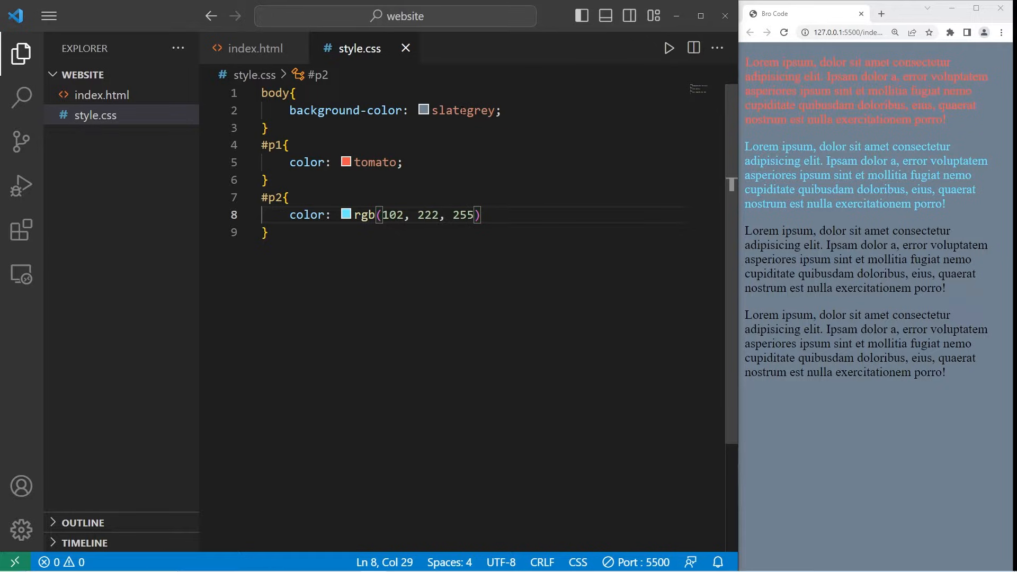
double_click(462, 110)
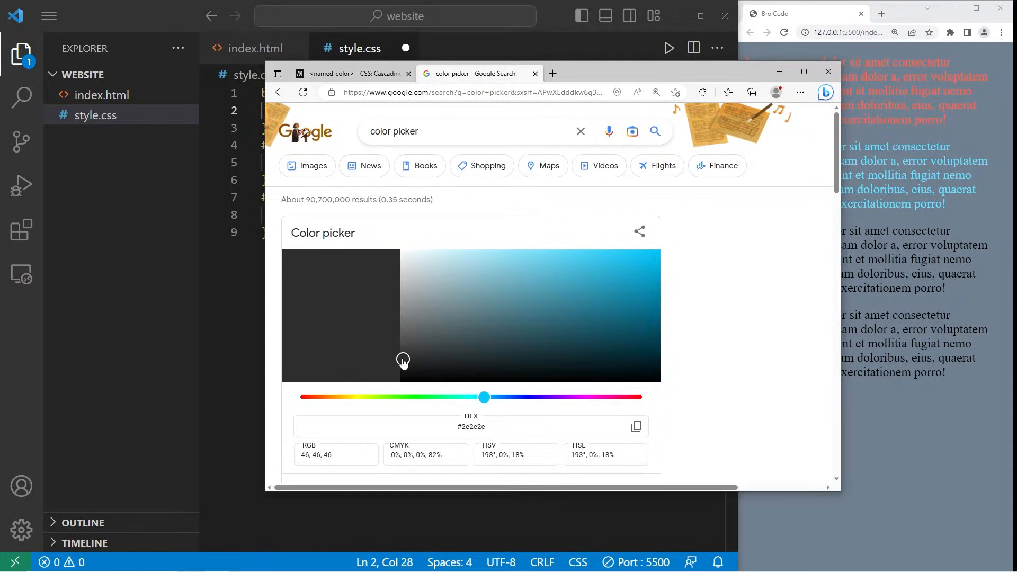
Make the body background dark grey rgb(41, 41, 41) and start a #p3 rule with color:
drag(402, 360, 400, 362)
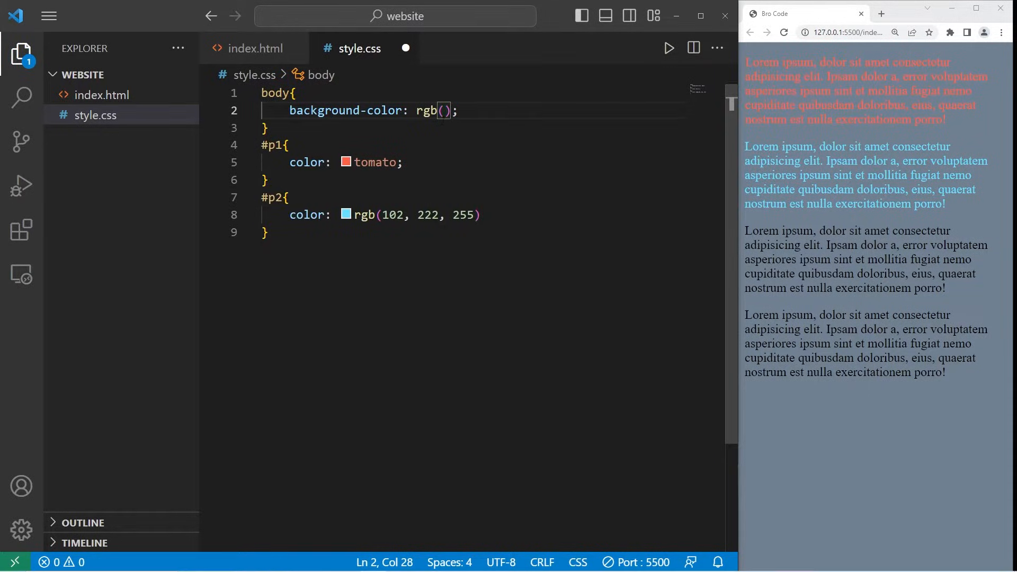
text(41, 41, 41)
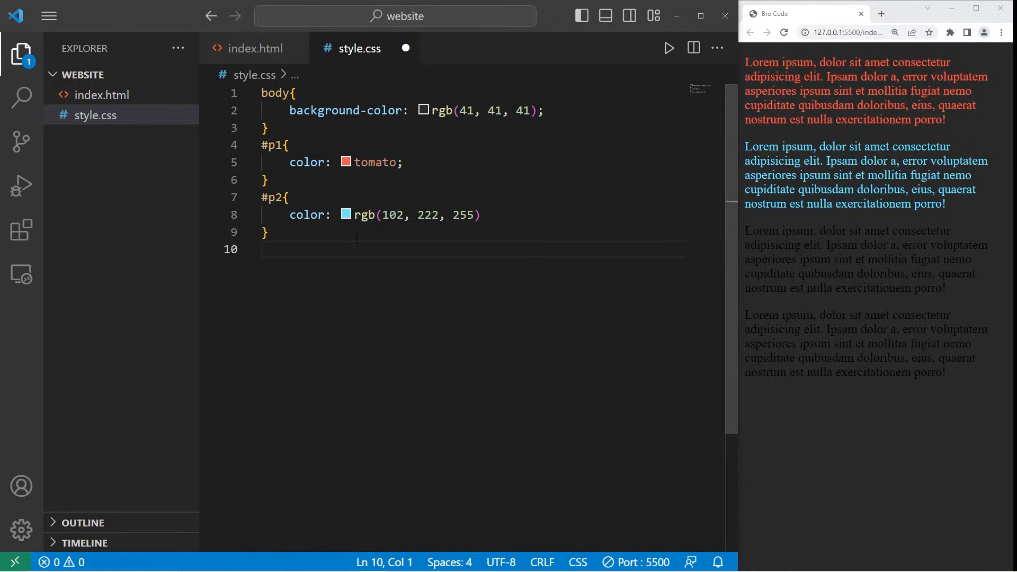
text(#p3{)
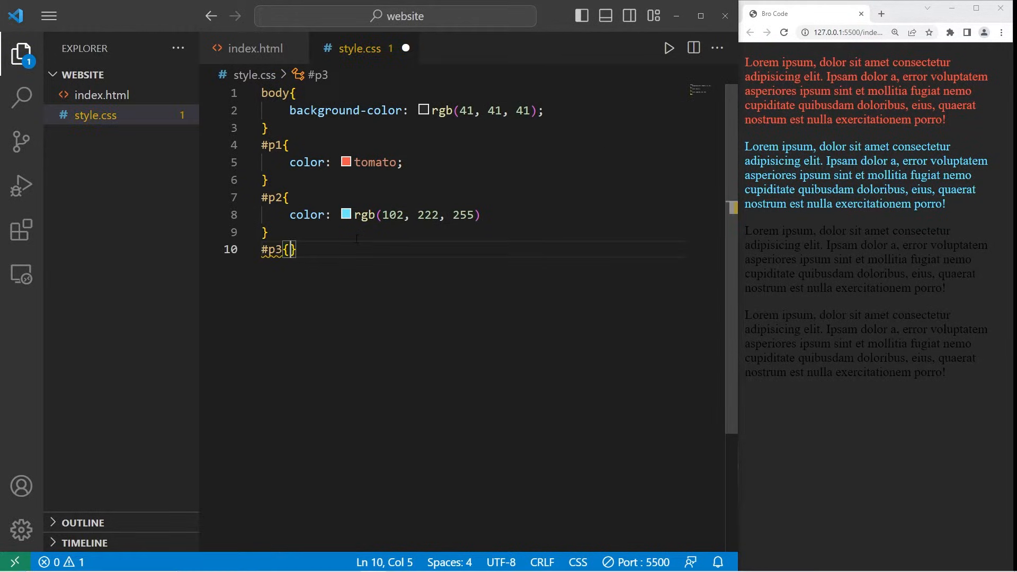
text(color)
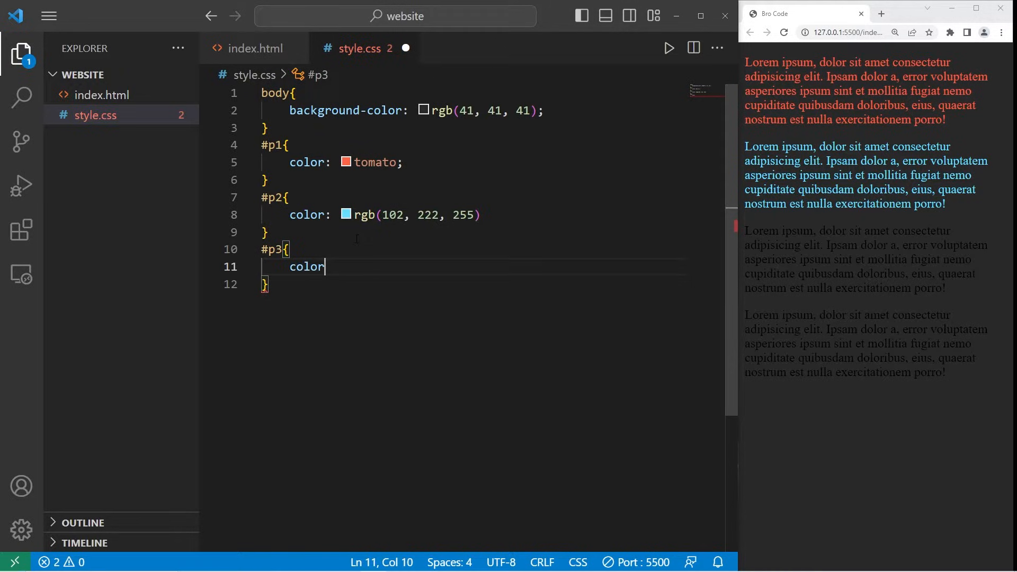
text(:)
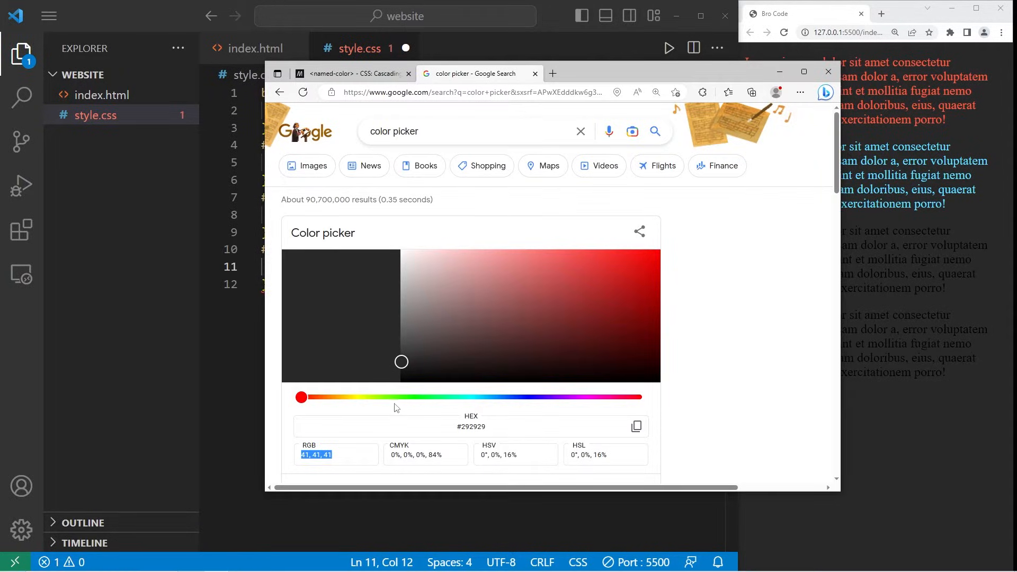
Pick a bright green in the colour picker and select its hex code #59ff5f
drag(300, 396, 416, 396)
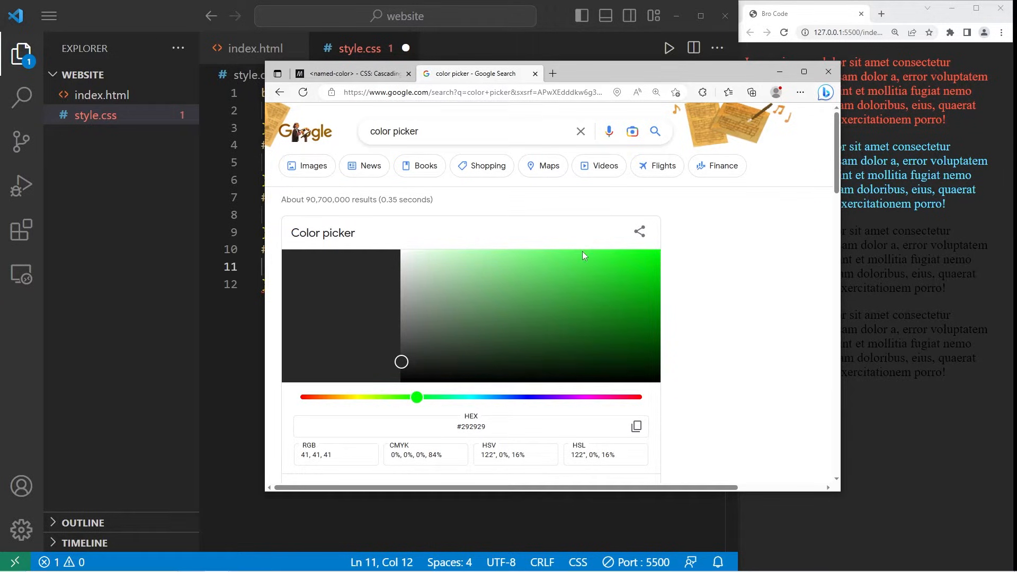
click(570, 252)
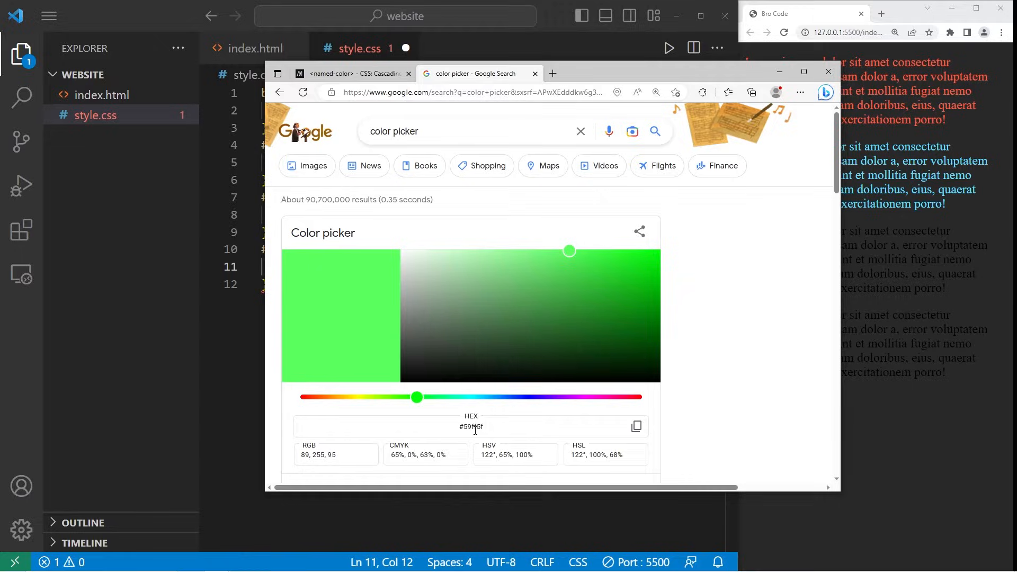
double_click(471, 427)
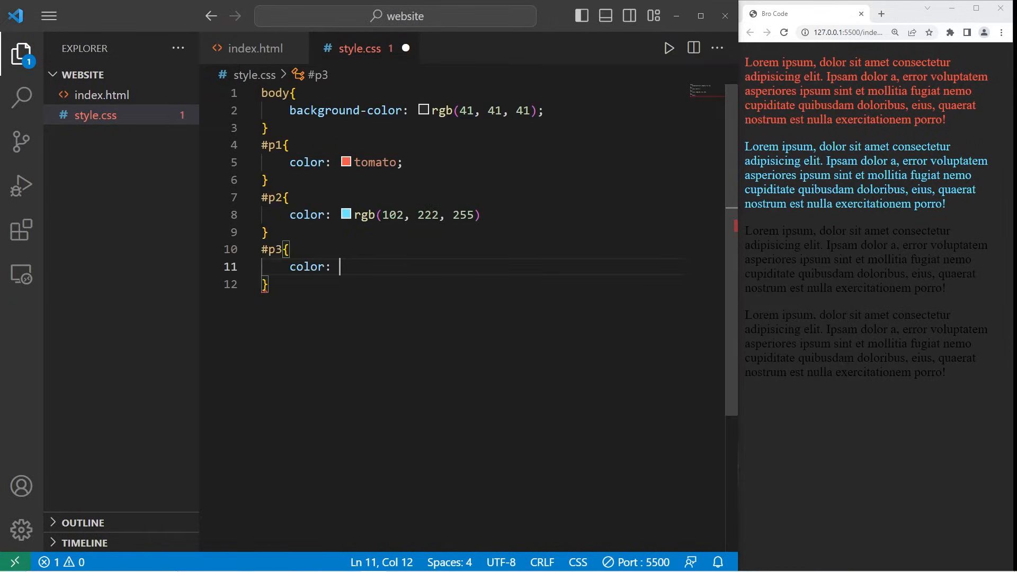
Set #p3 color to #59ff5f, save, and change the body background to grey #545454
text(#59ff5f;)
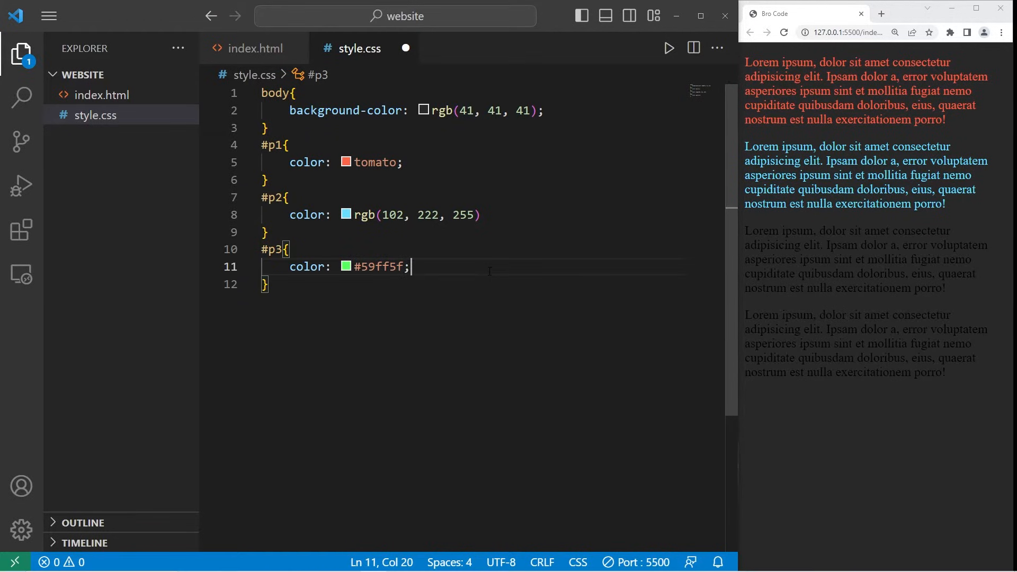
key(ctrl+s)
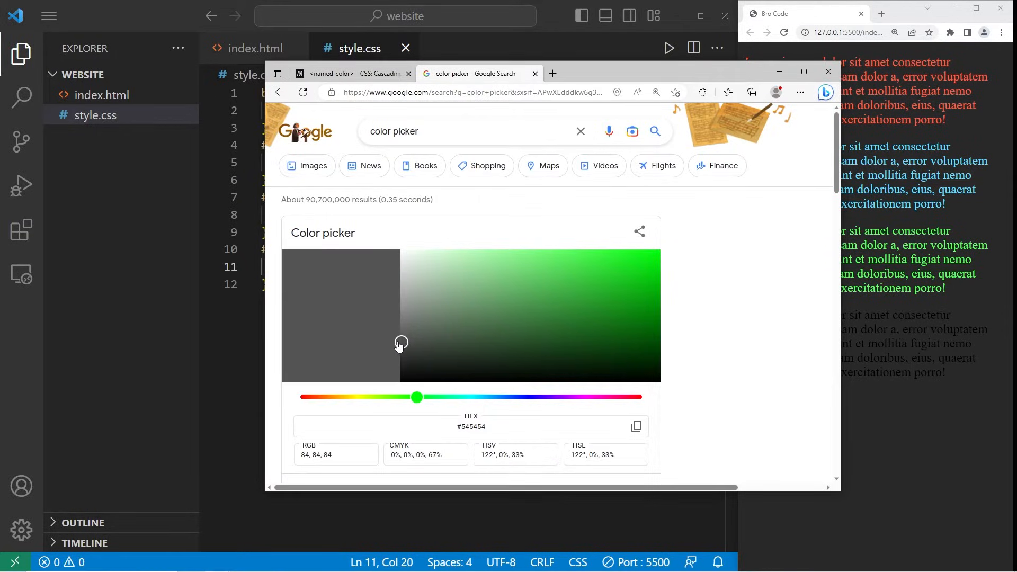
drag(415, 396, 300, 396)
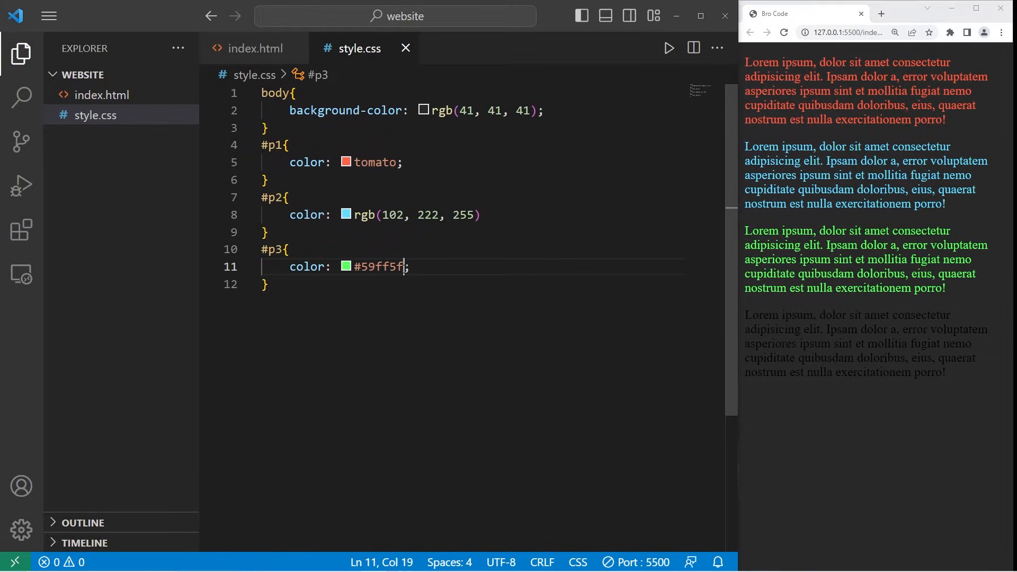
text(#545454)
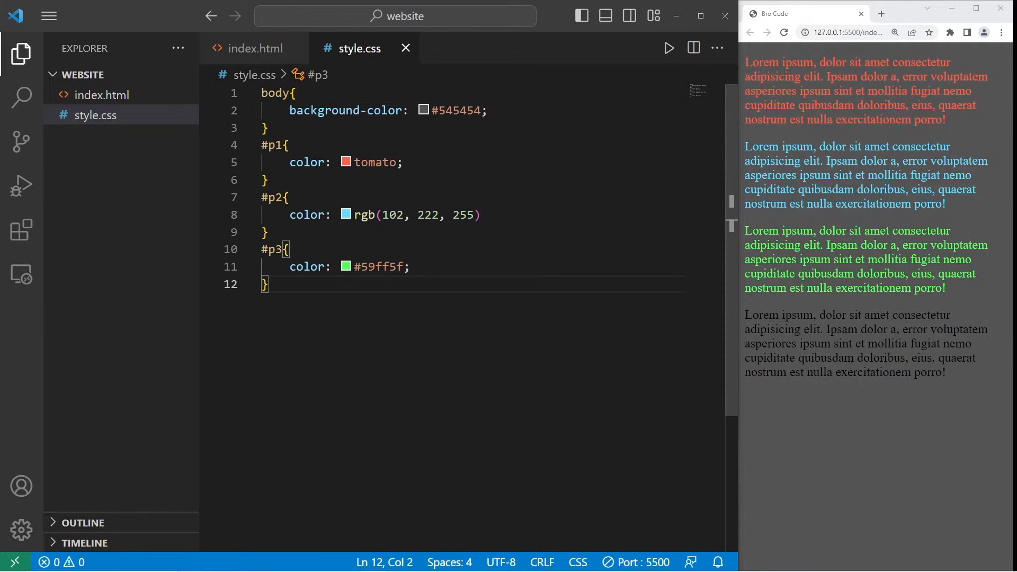
key(Enter)
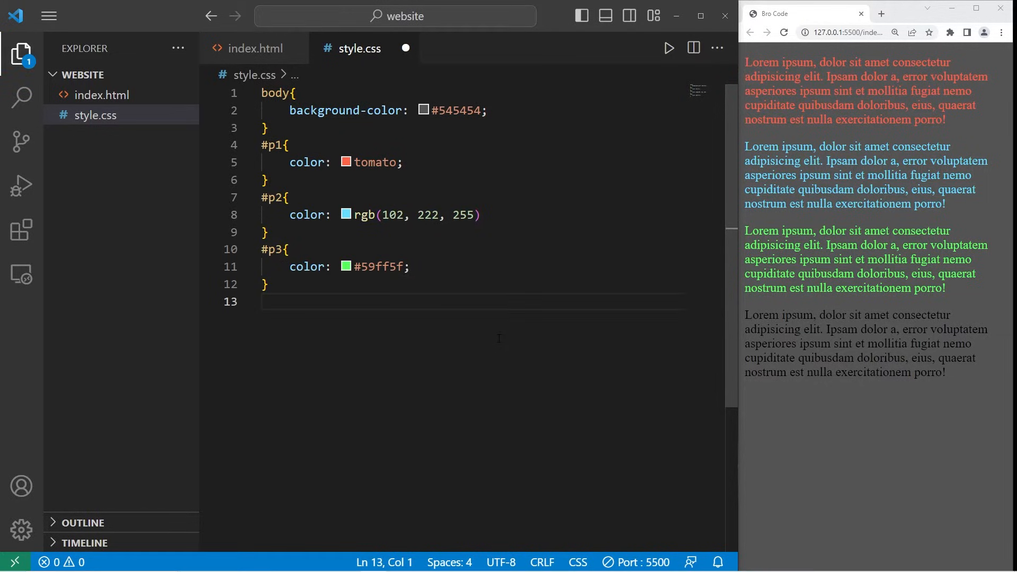
Add a #p4 rule with color: black; in style.css
text(#p)
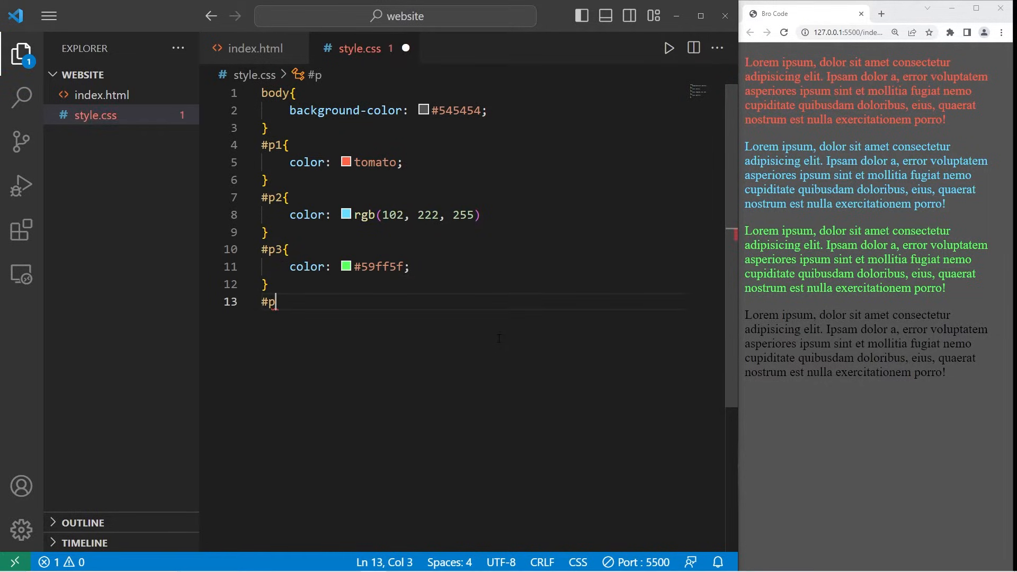
text(4{)
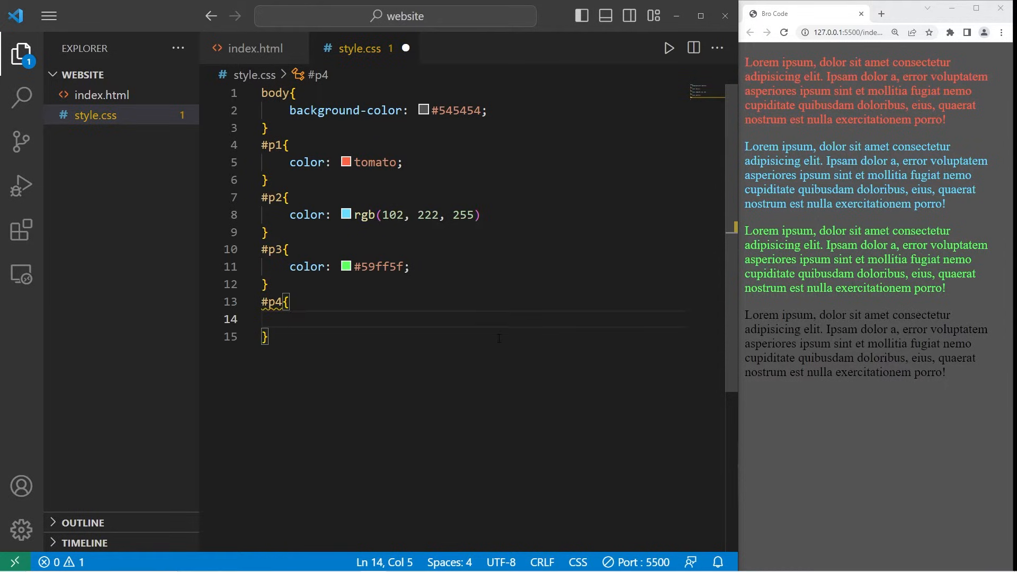
text(color:)
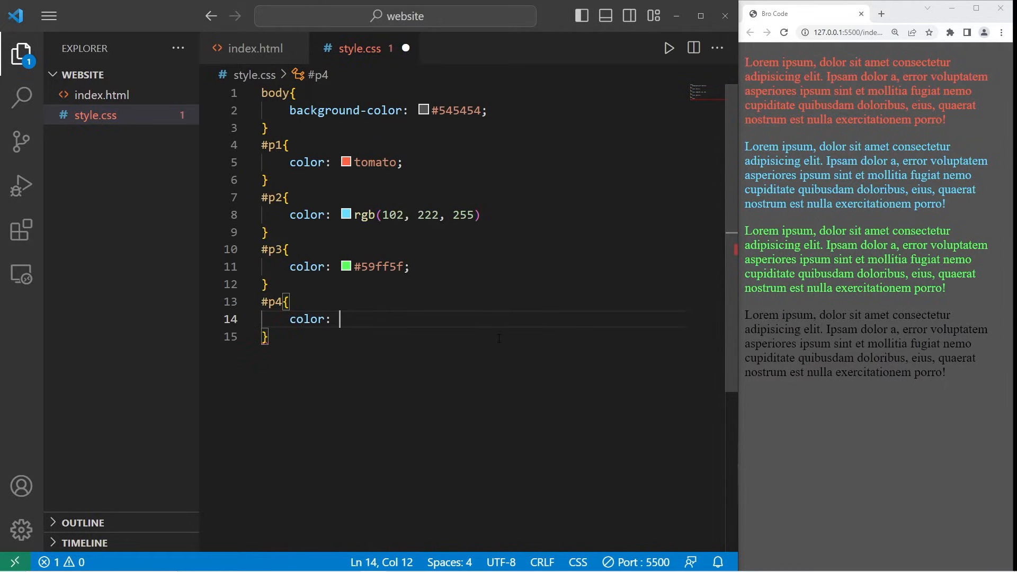
text(blac)
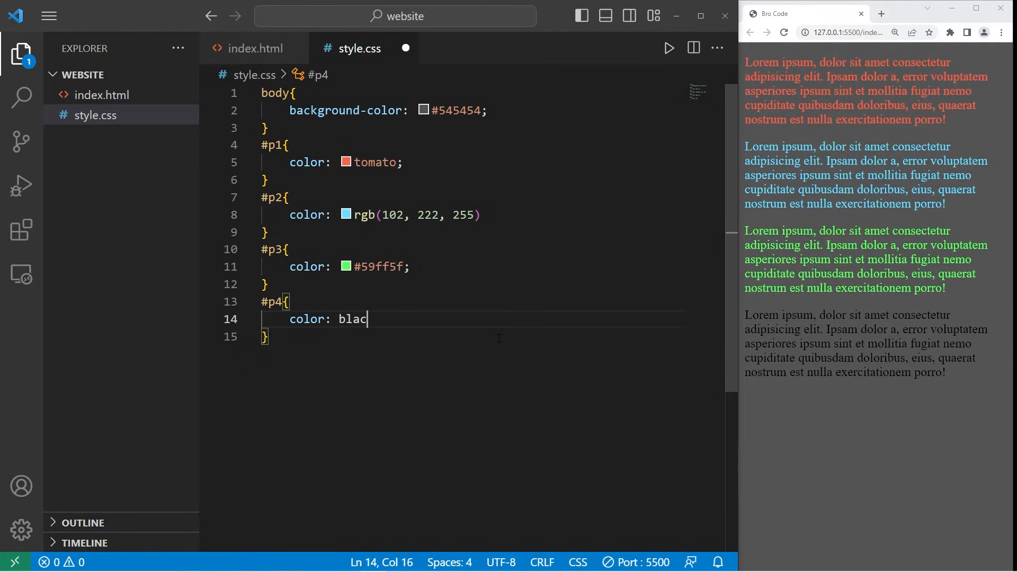
text(k;)
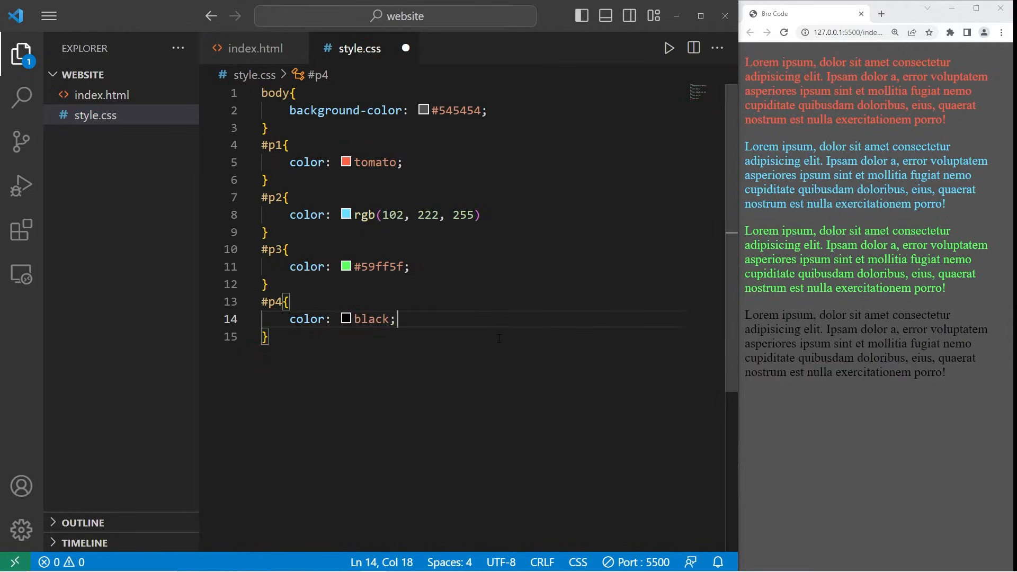
mouse_move(346, 319)
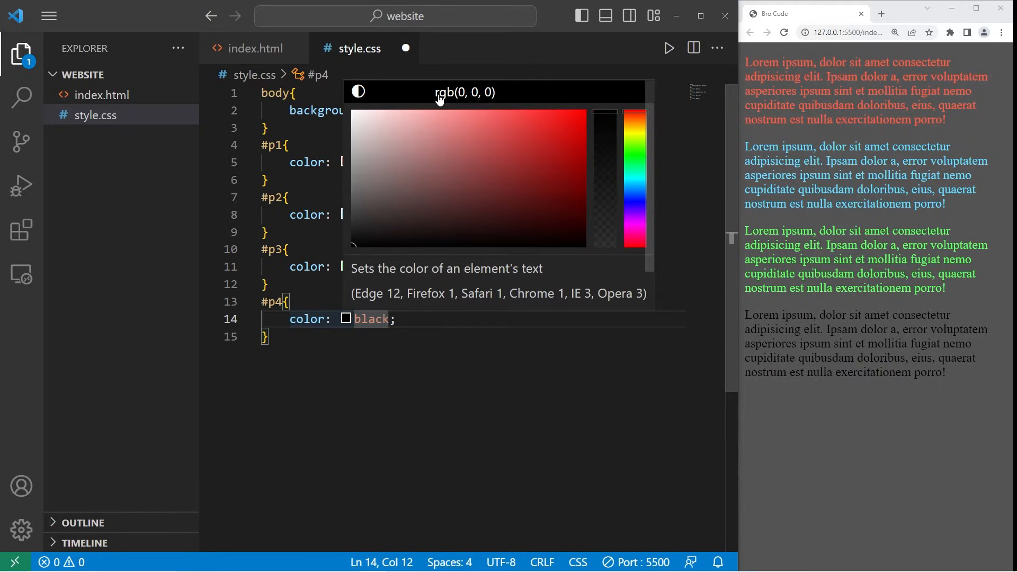
Switch #p4's colour to hsl notation and pick the bright purple hsl(283, 100%, 64%)
click(357, 91)
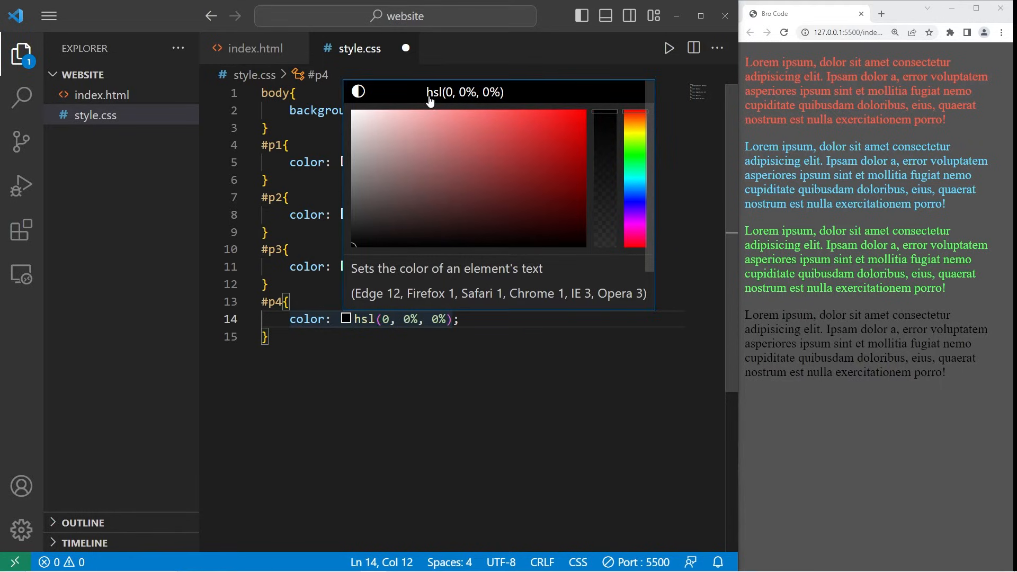
mouse_move(433, 101)
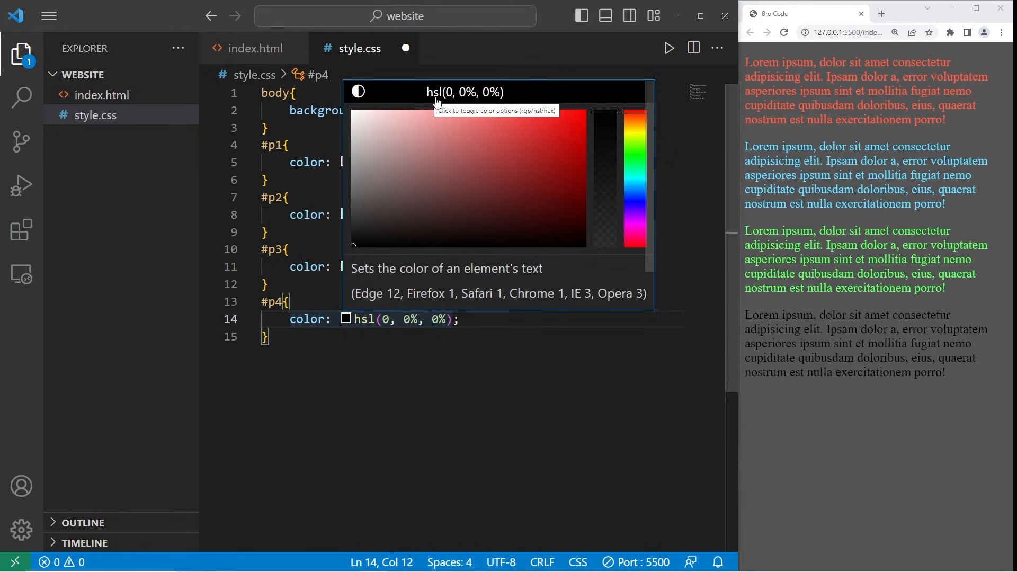
mouse_move(375, 221)
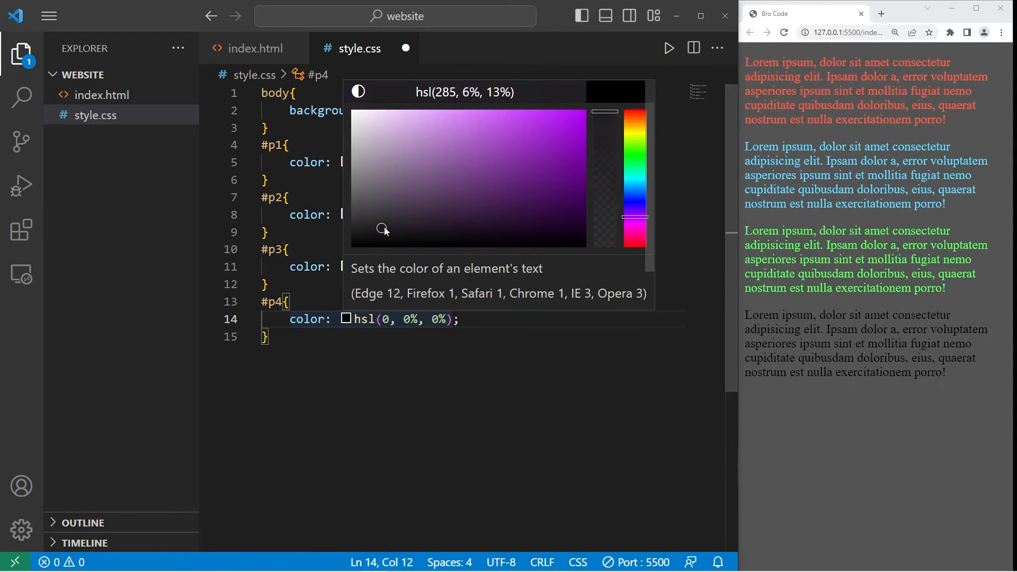
click(520, 110)
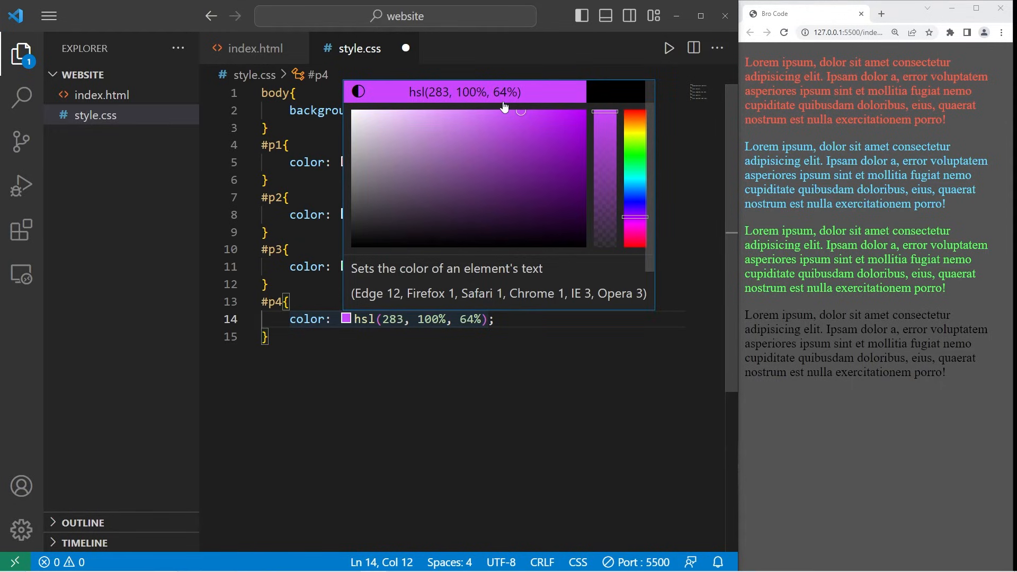
mouse_move(437, 97)
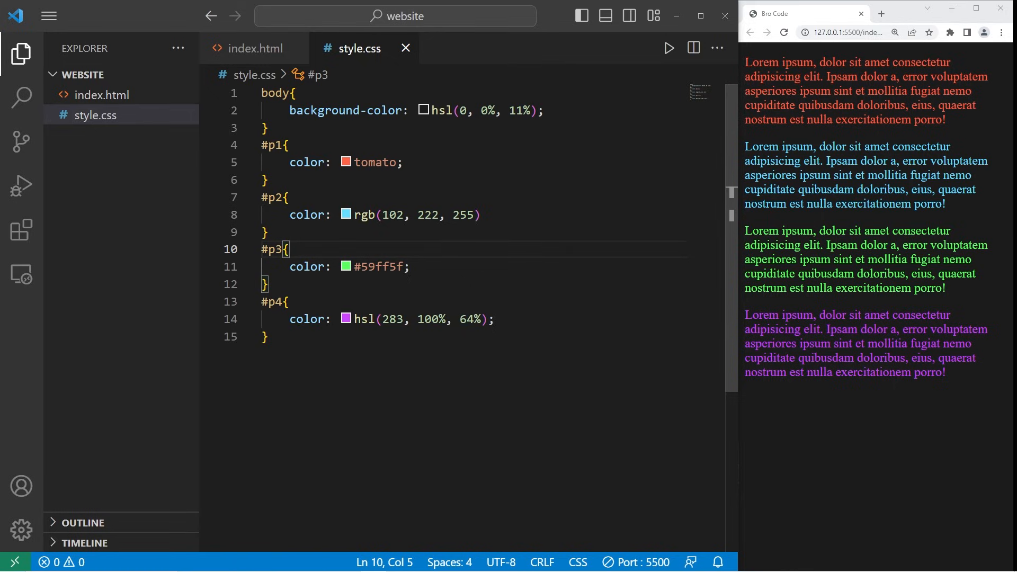
double_click(362, 215)
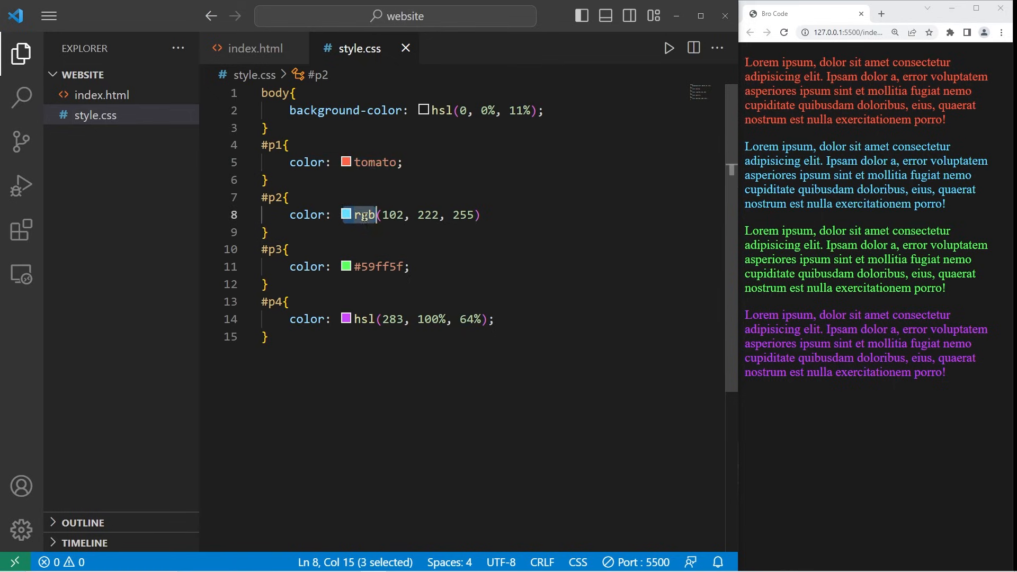
double_click(380, 267)
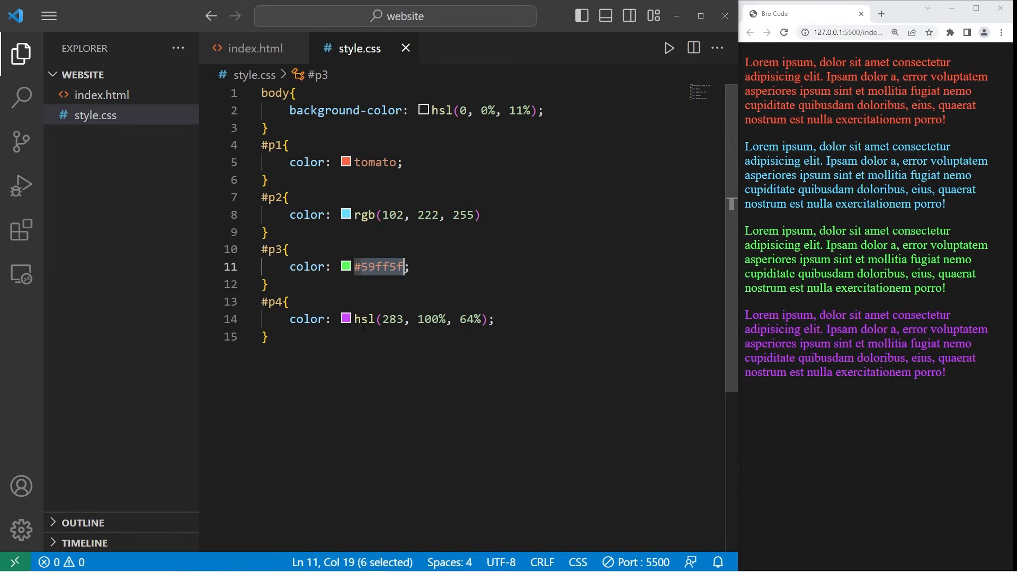
double_click(362, 318)
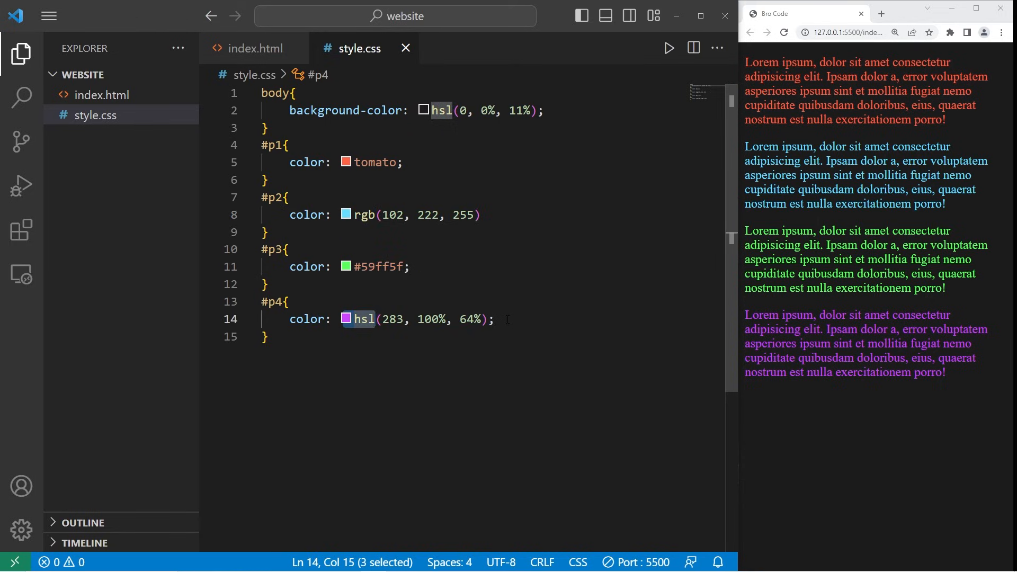